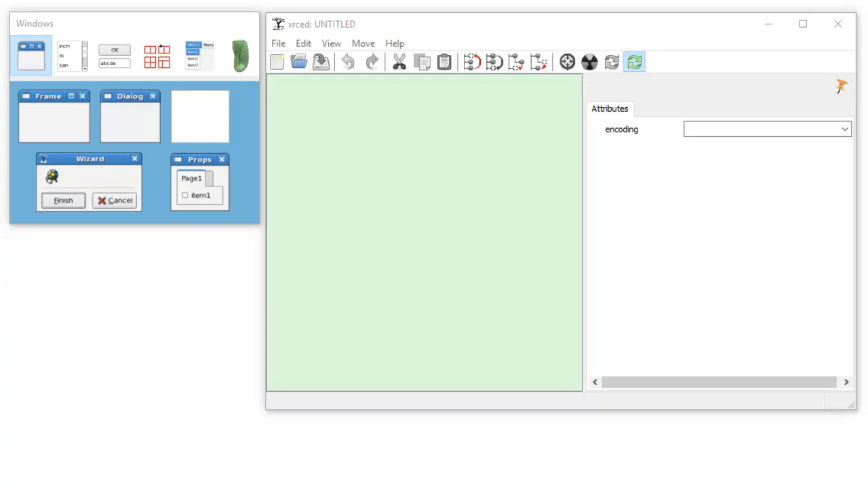
mouse_move(400, 107)
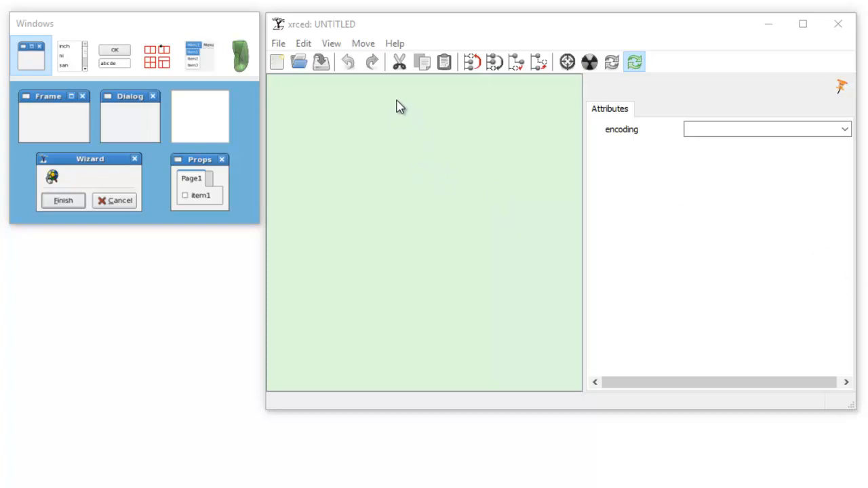
mouse_move(405, 118)
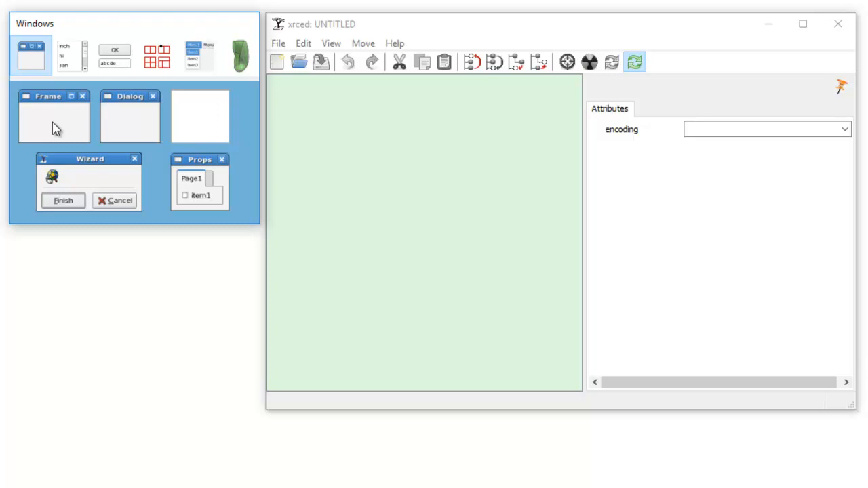
mouse_move(58, 126)
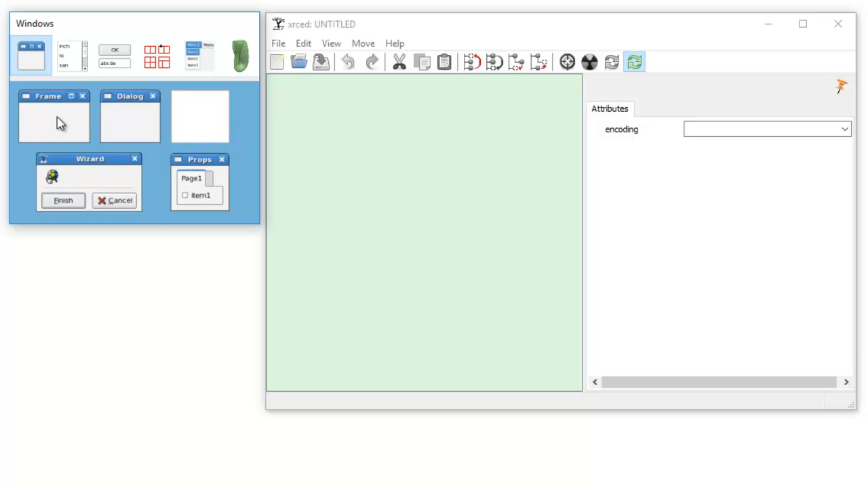
Step: Add a wxFrame named frameMain, titled 'BoxSizer Tutorial', with size 300,200
click(54, 115)
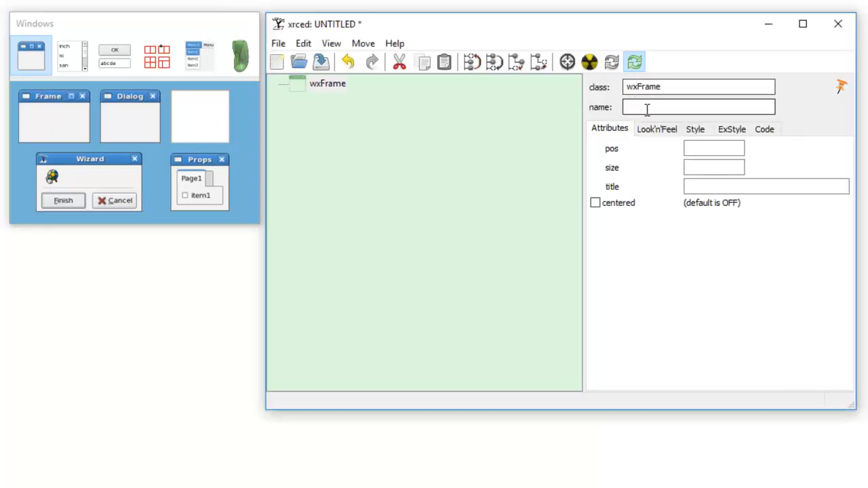
text(frame)
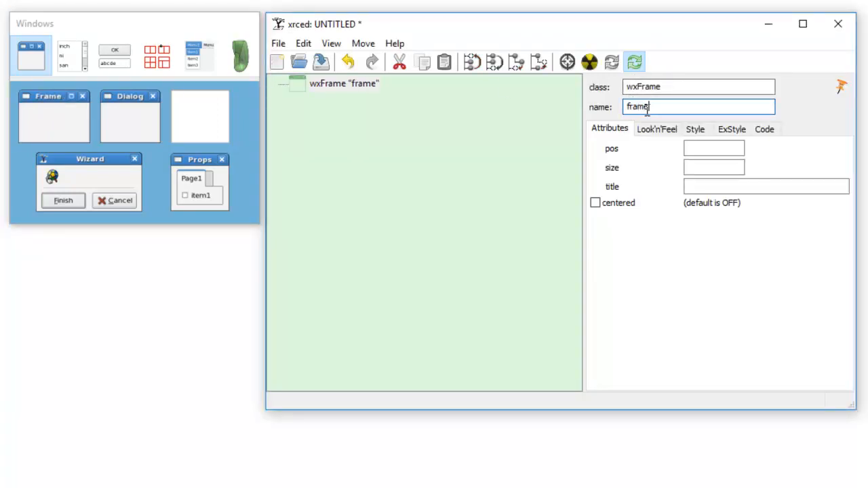
text(Main)
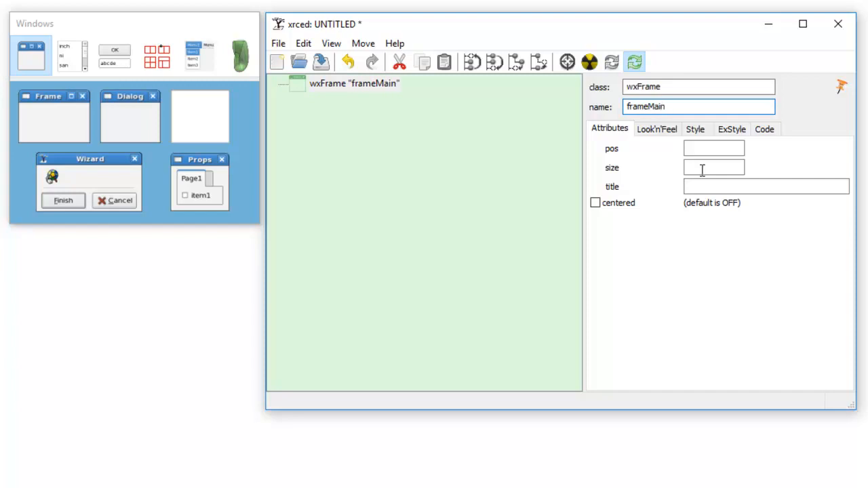
click(767, 186)
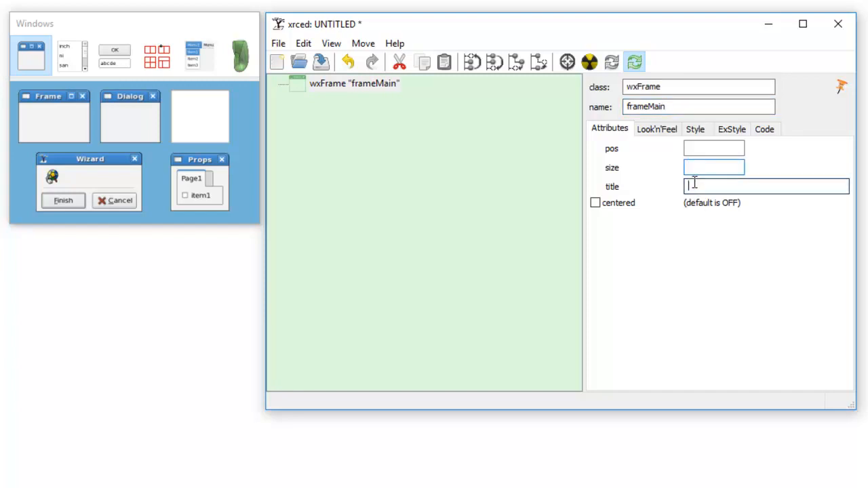
text(BoxSizer Tutorial)
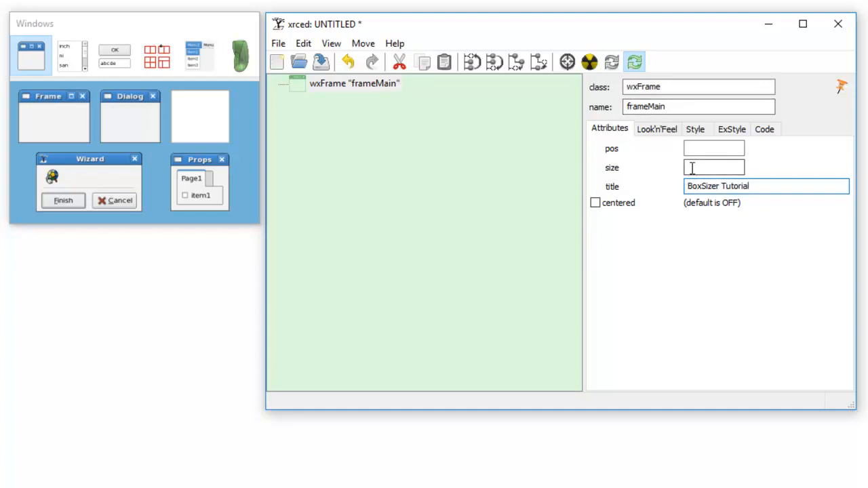
click(714, 167)
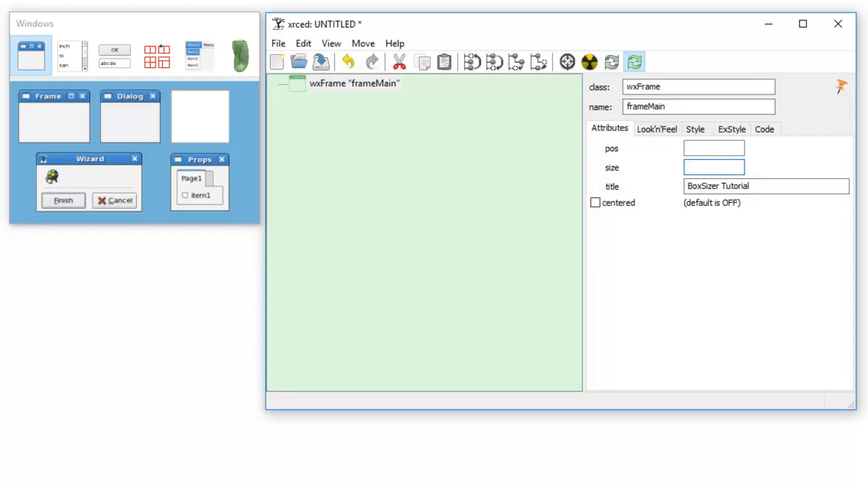
text(300)
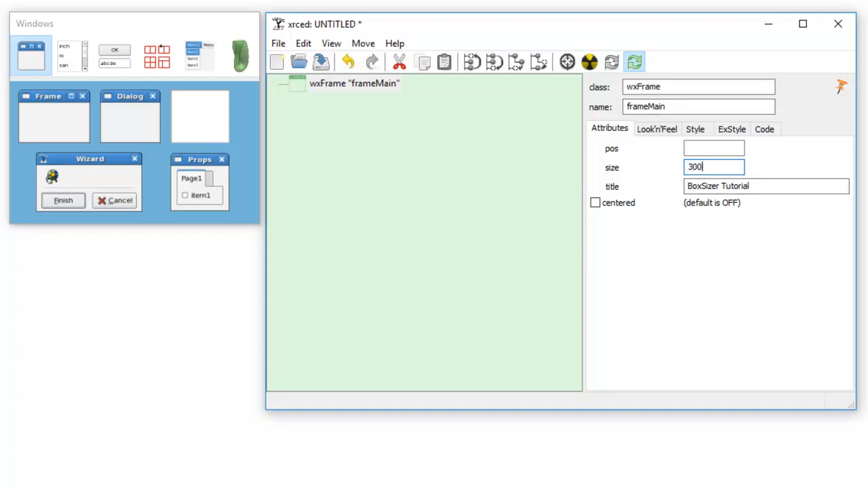
text(,200)
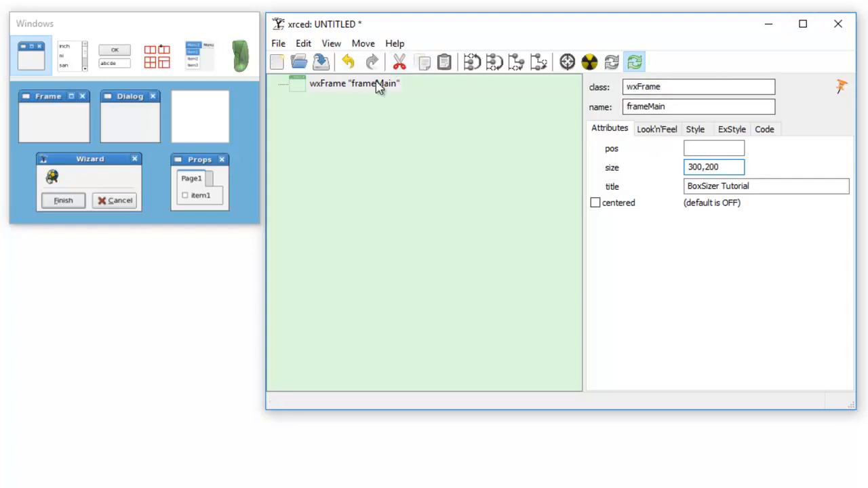
click(354, 83)
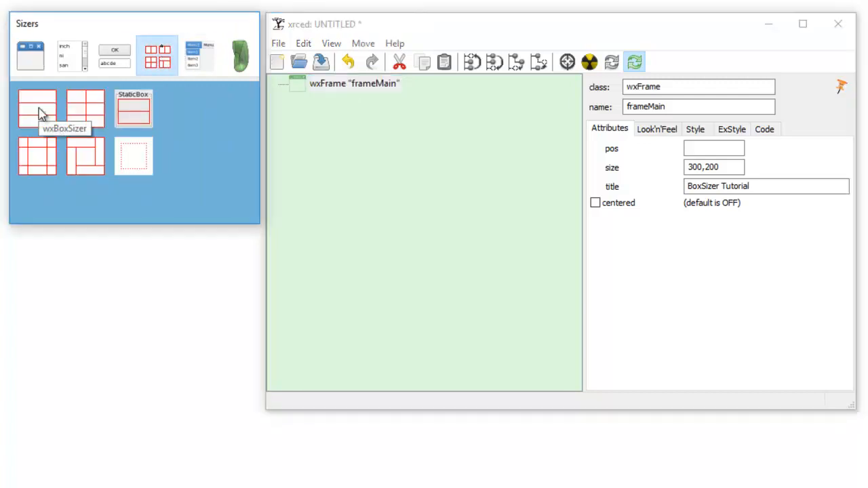
Step: Add a wxBoxSizer under frameMain and nest a second wxBoxSizer inside it
click(37, 108)
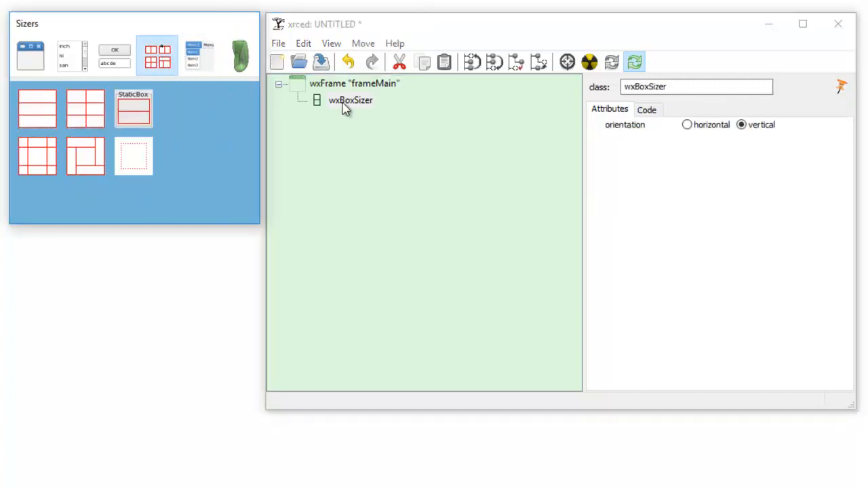
click(351, 100)
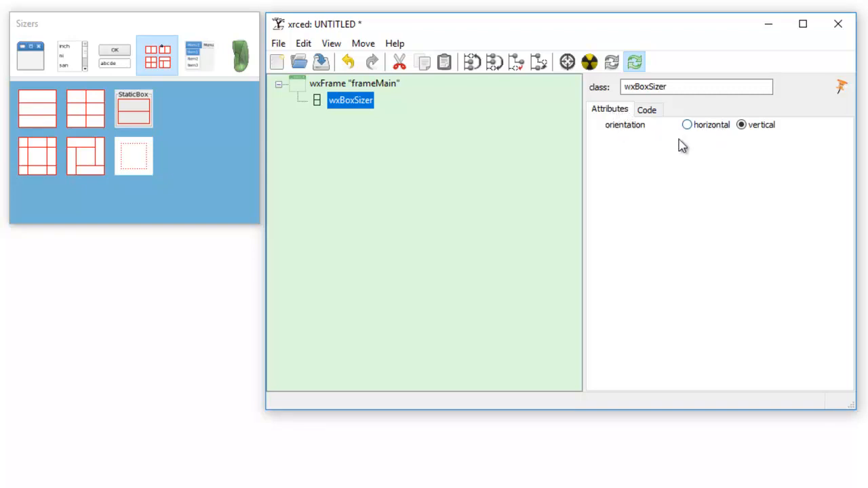
mouse_move(610, 109)
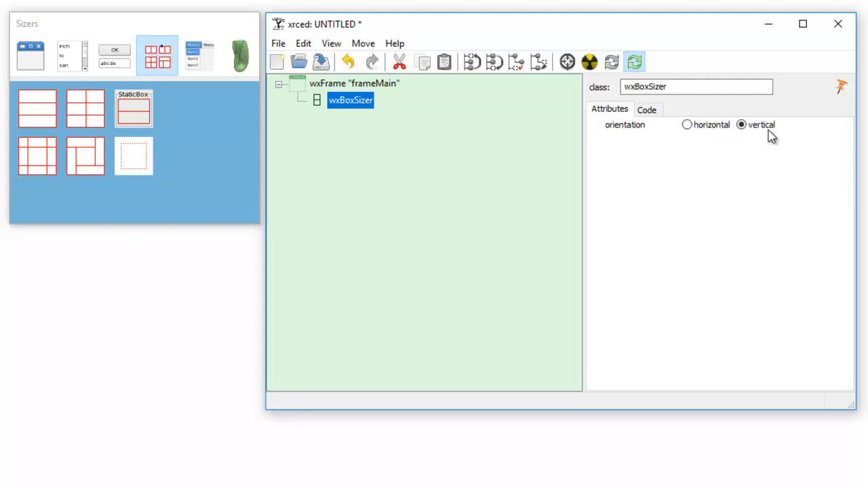
mouse_move(37, 108)
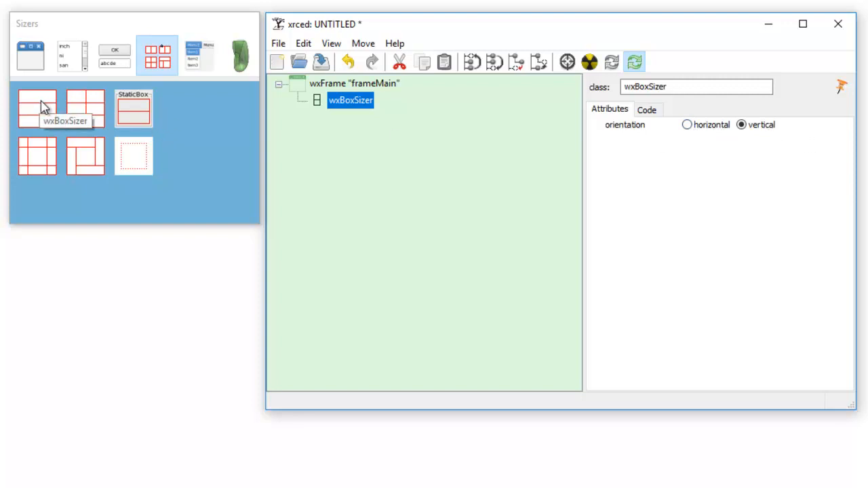
click(37, 109)
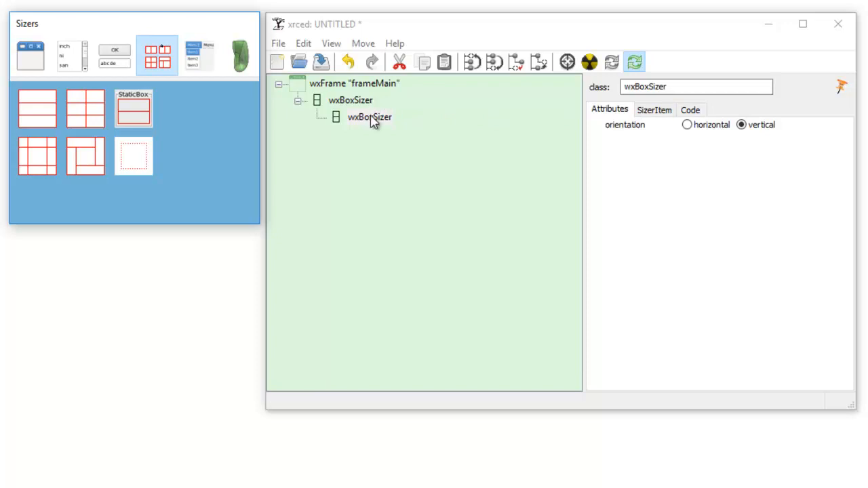
mouse_move(383, 115)
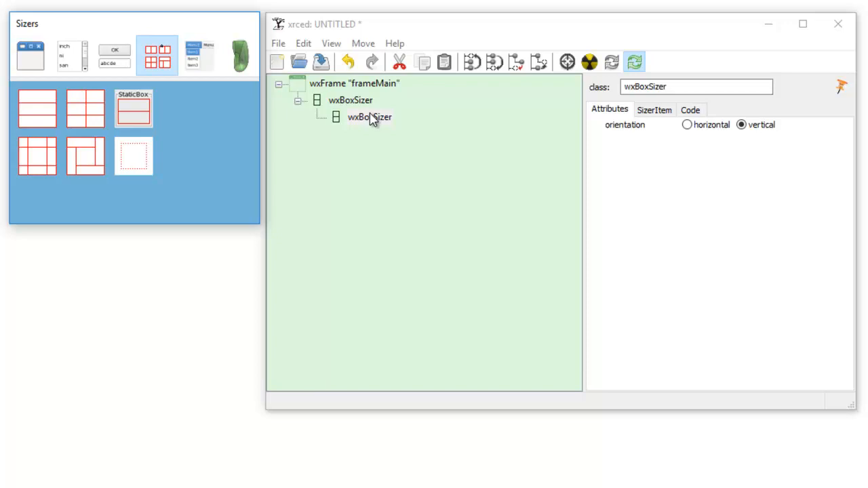
click(370, 116)
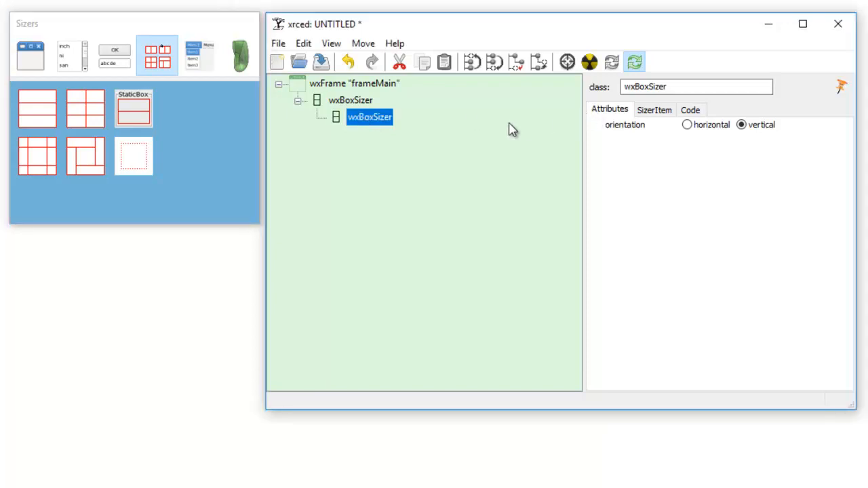
Step: Give the nested sizer proportion 1, border 0 and wxEXPAND, and add a wxPanel
click(654, 109)
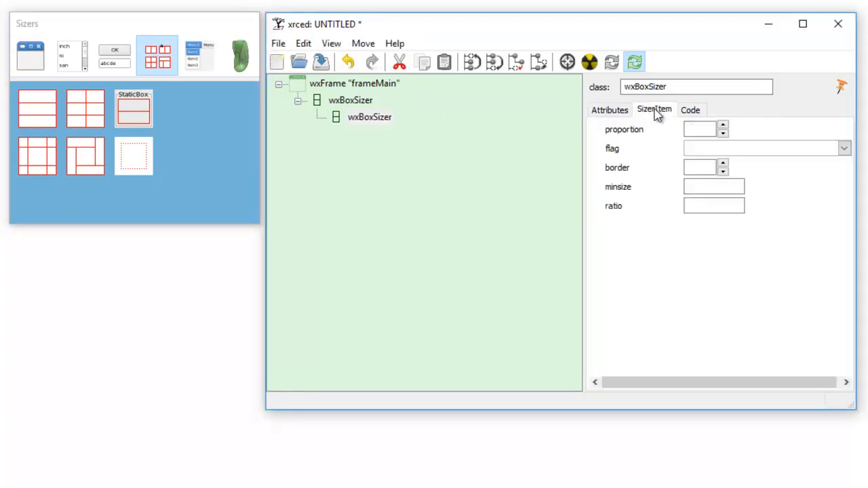
click(700, 129)
text(1)
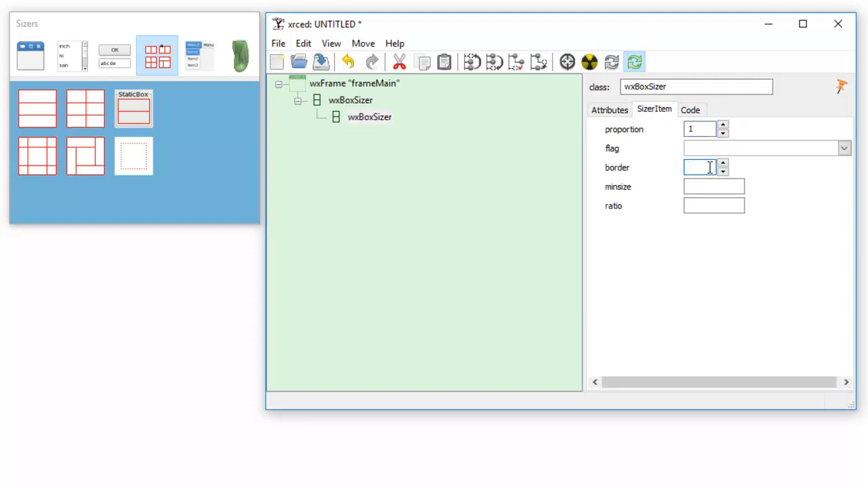
text(0)
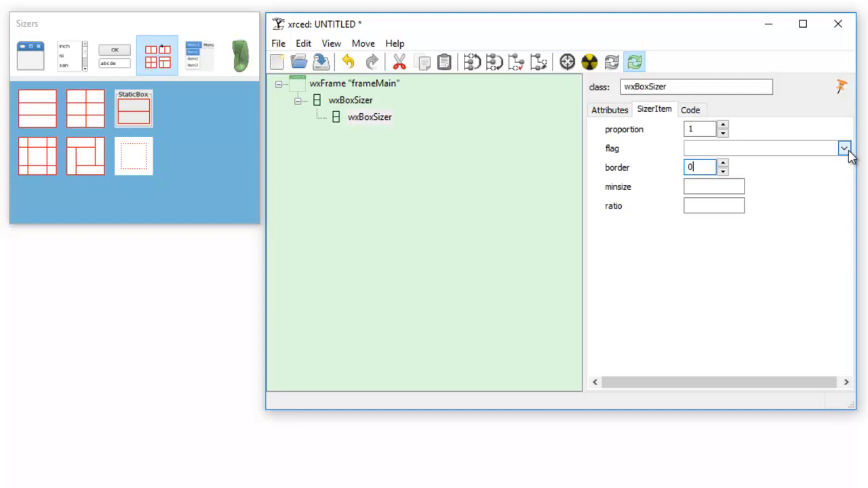
click(845, 148)
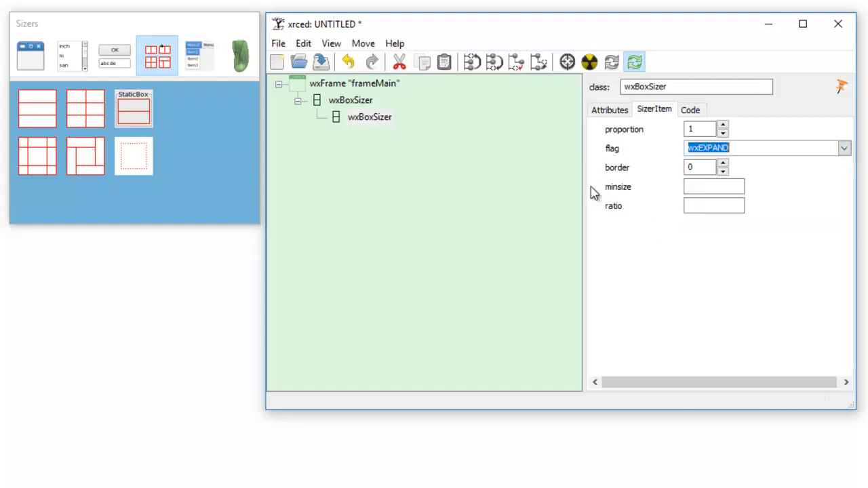
click(369, 117)
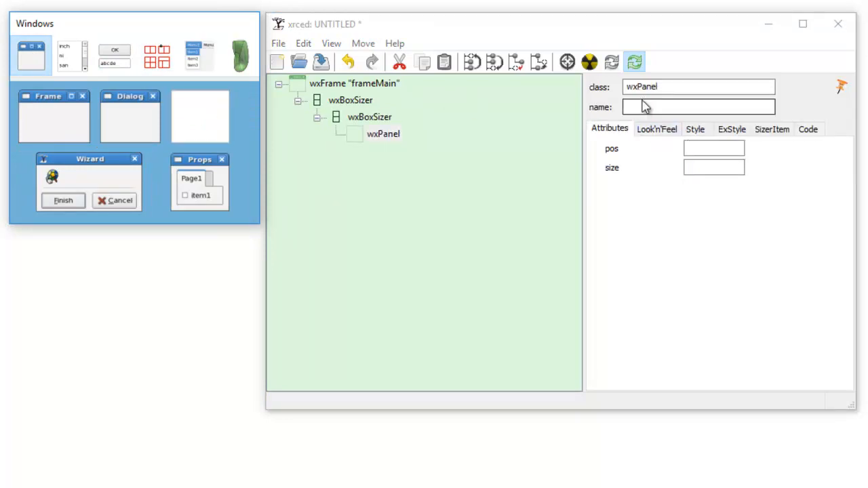
Step: Name the new panel 'panelMain' and set its size to 300,200
click(699, 107)
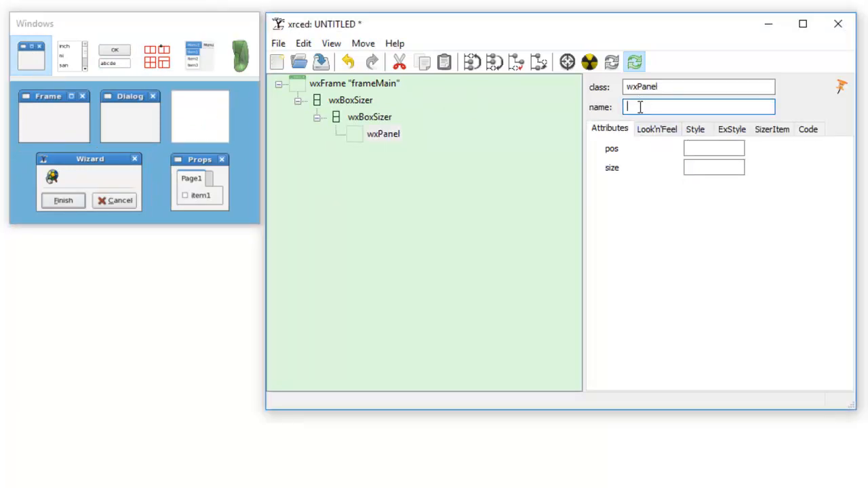
text(panel)
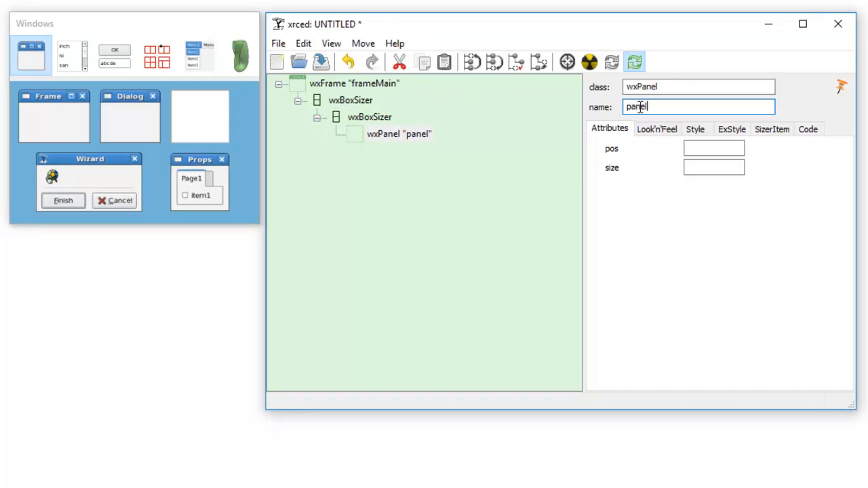
text(Main)
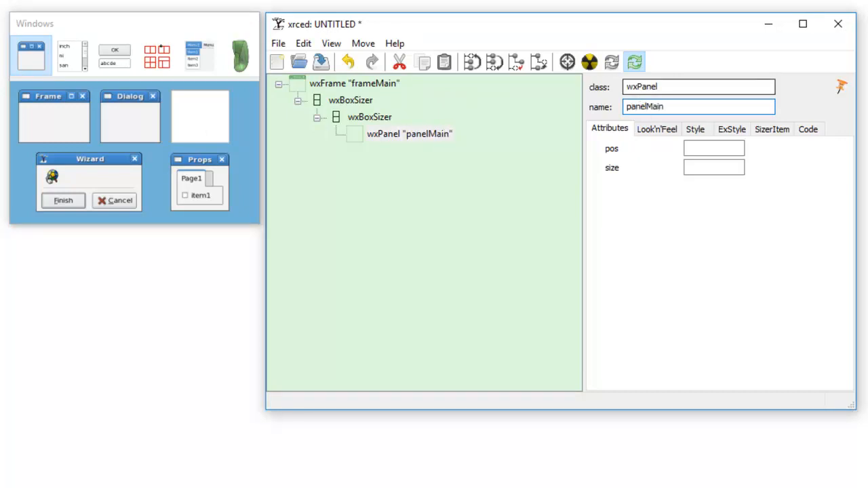
click(714, 167)
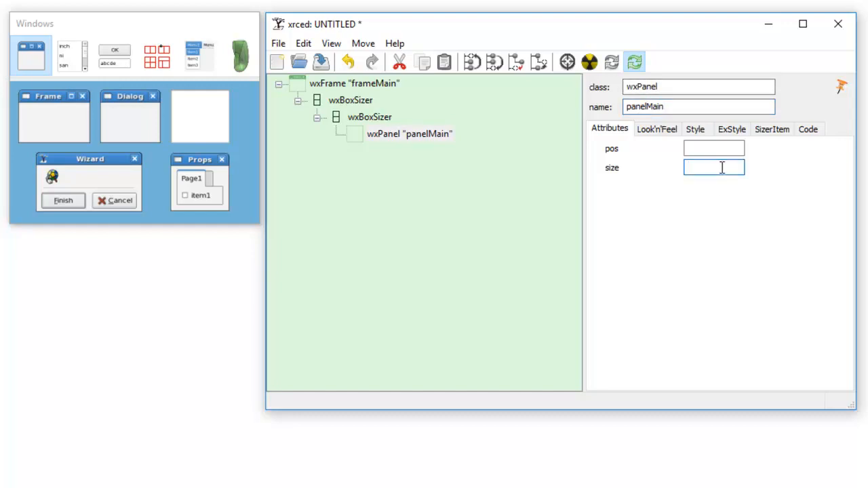
text(300,)
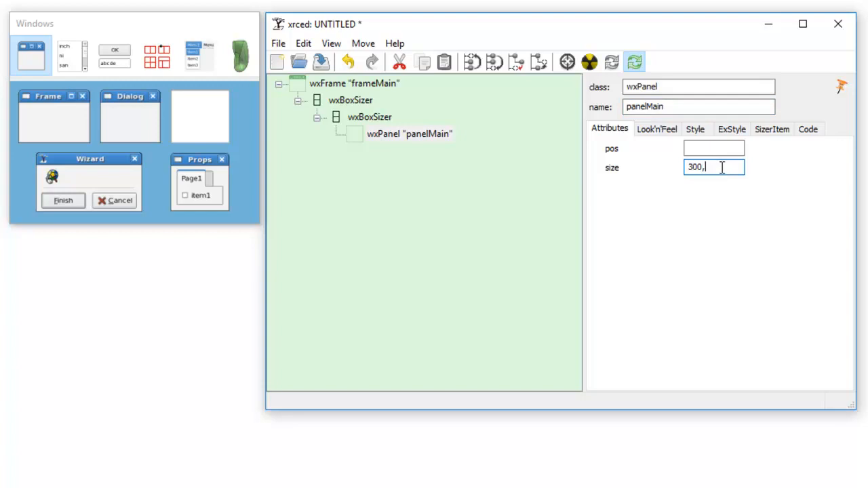
text(200)
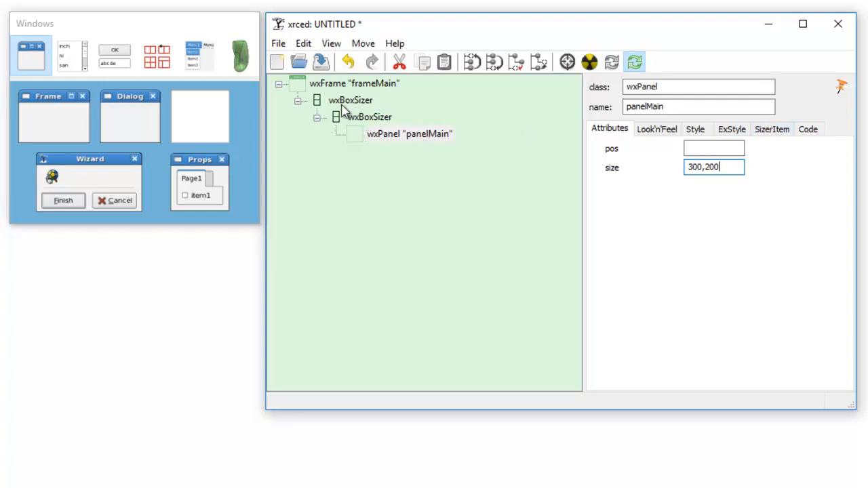
Step: Set panelMain's sizer item to proportion 1, border 0, with the wxEXPAND flag
click(370, 116)
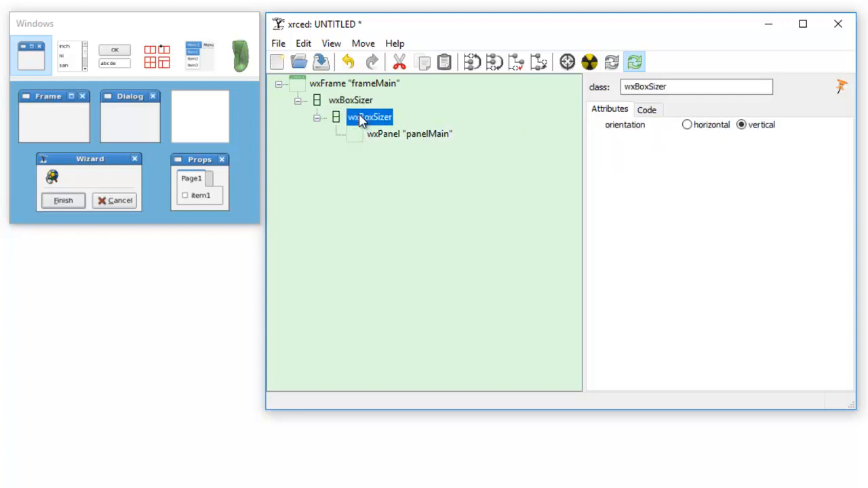
click(370, 117)
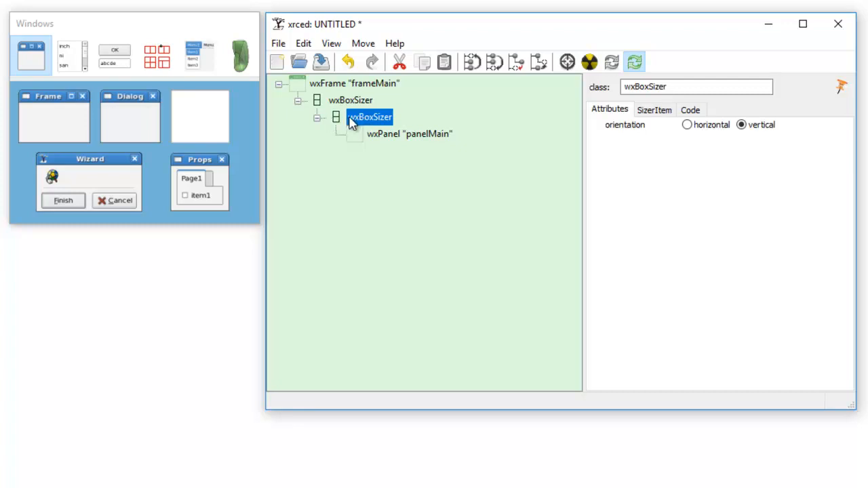
mouse_move(437, 148)
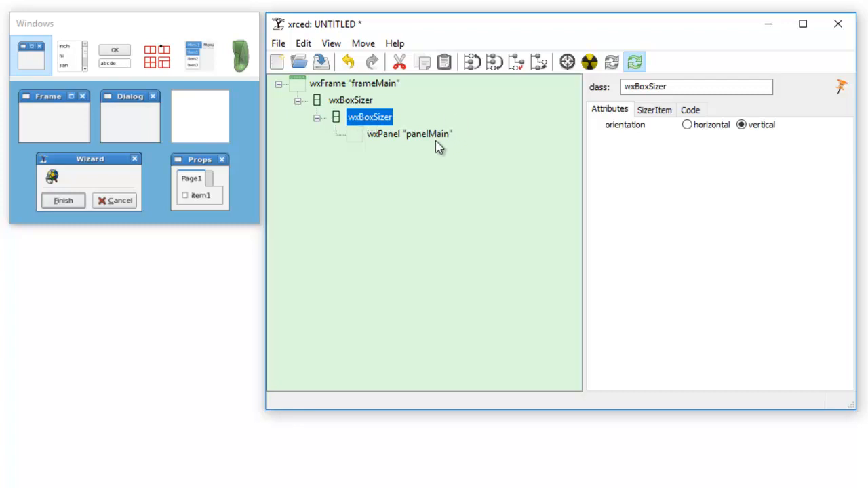
click(409, 134)
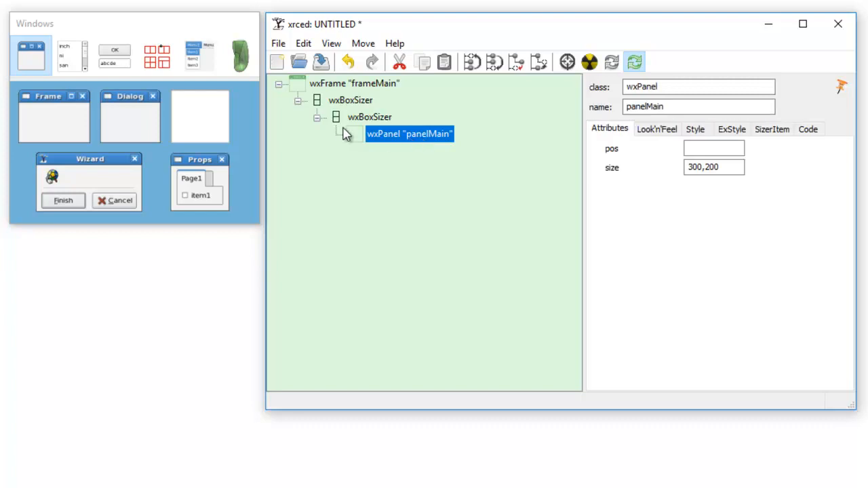
mouse_move(424, 152)
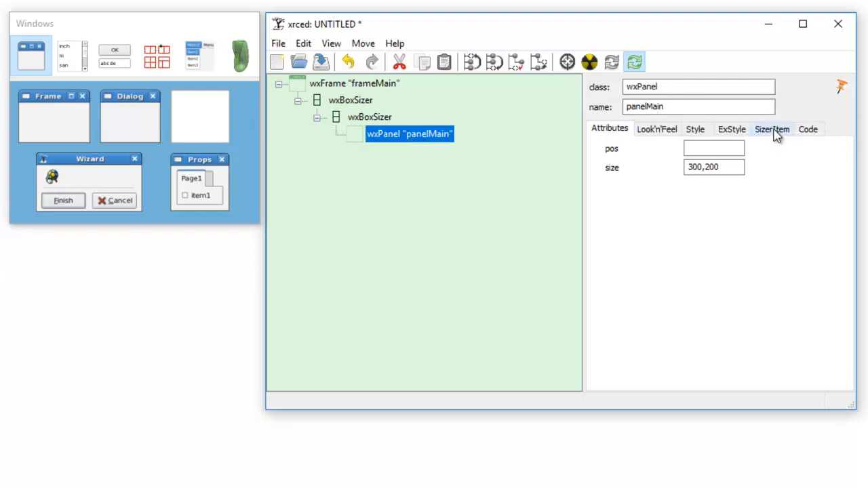
click(772, 129)
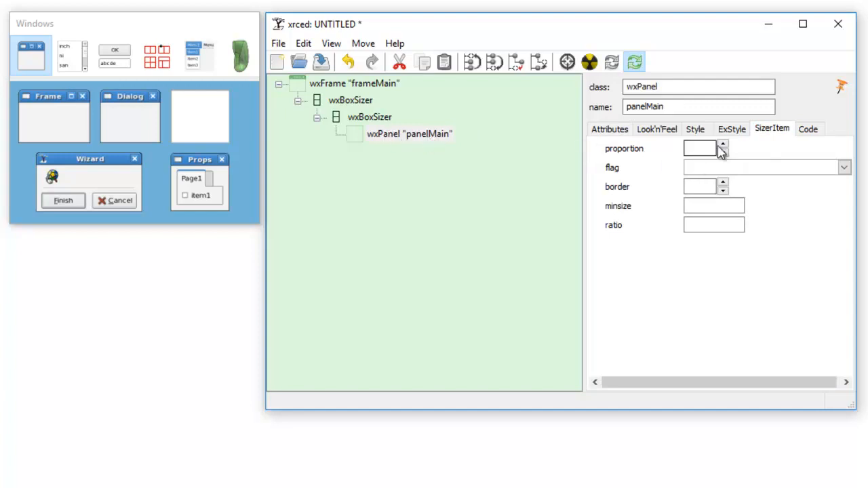
text(1)
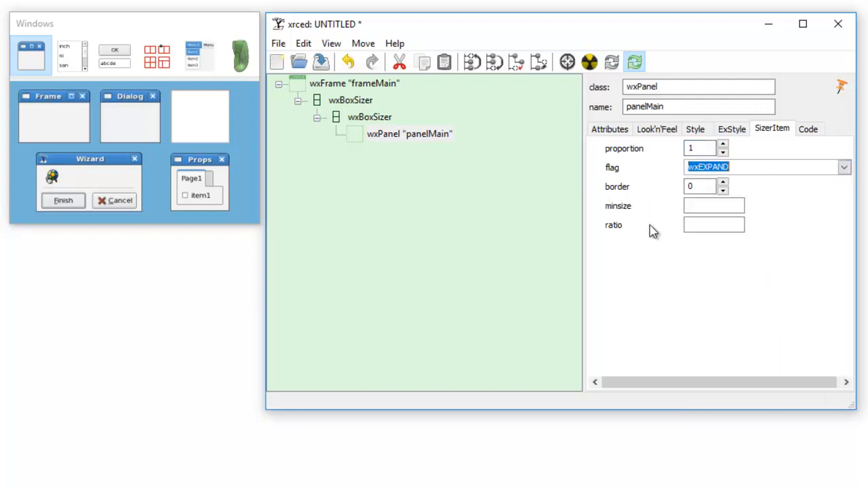
click(410, 133)
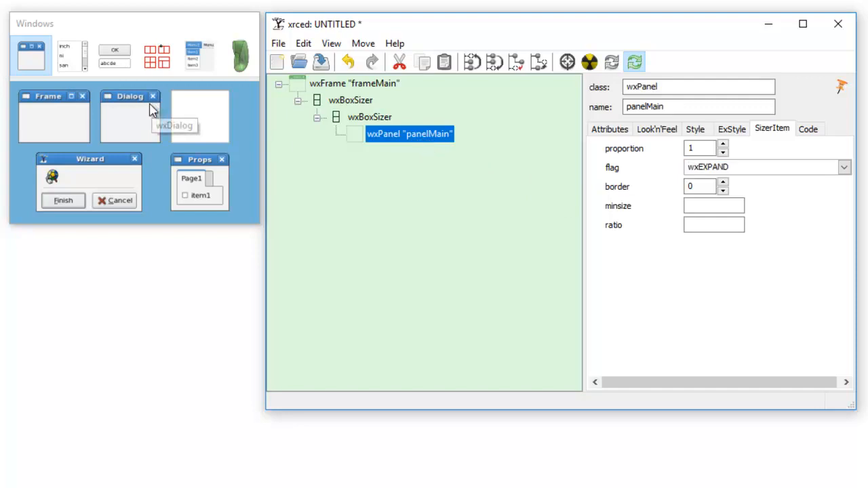
click(157, 55)
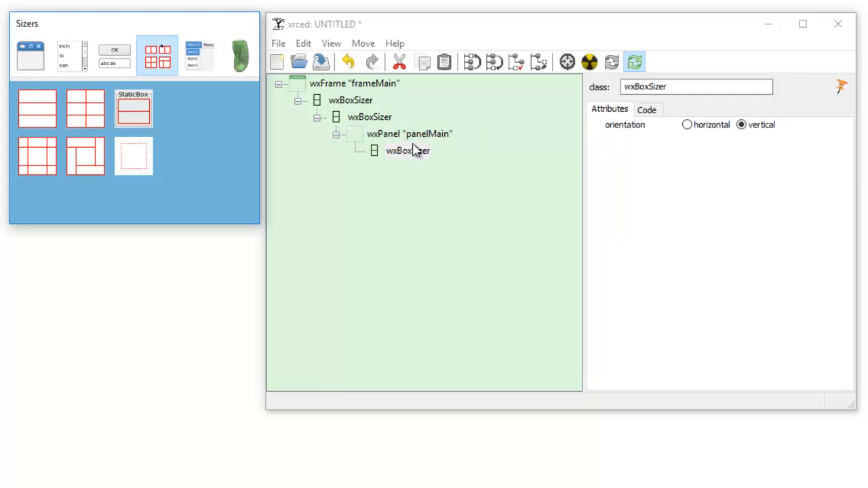
Step: Select the wxBoxSizer under panelMain and confirm its orientation is vertical
click(407, 151)
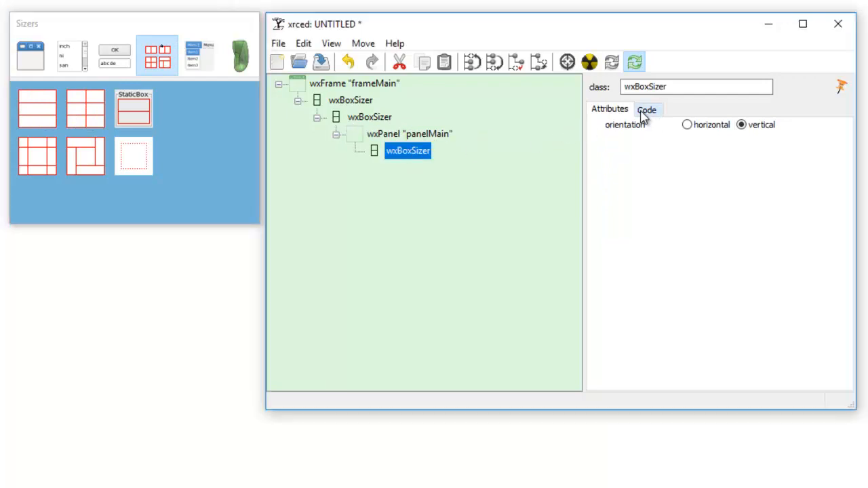
click(369, 117)
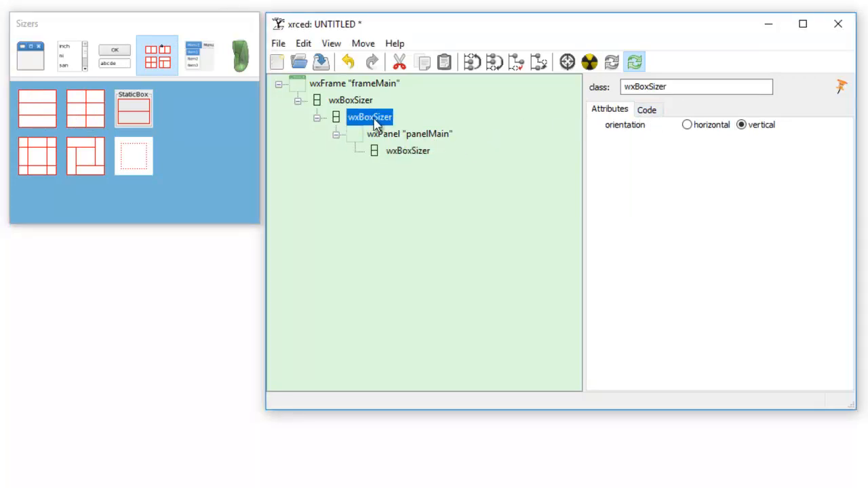
click(369, 116)
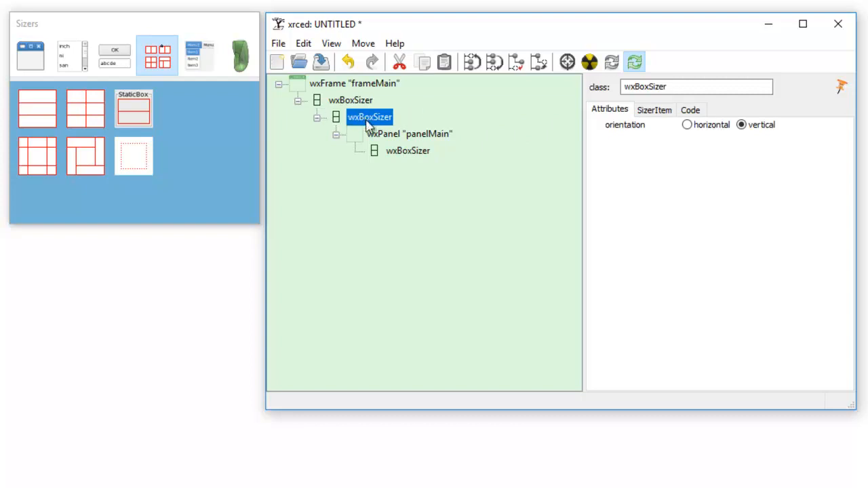
click(408, 150)
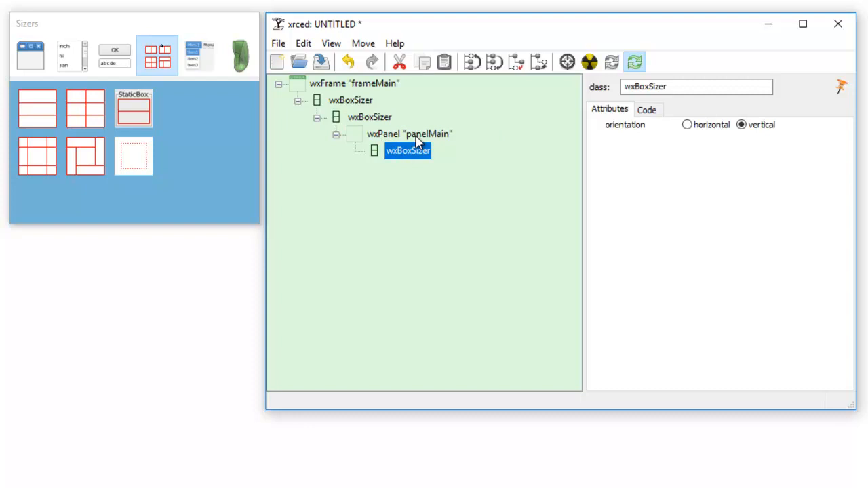
mouse_move(399, 141)
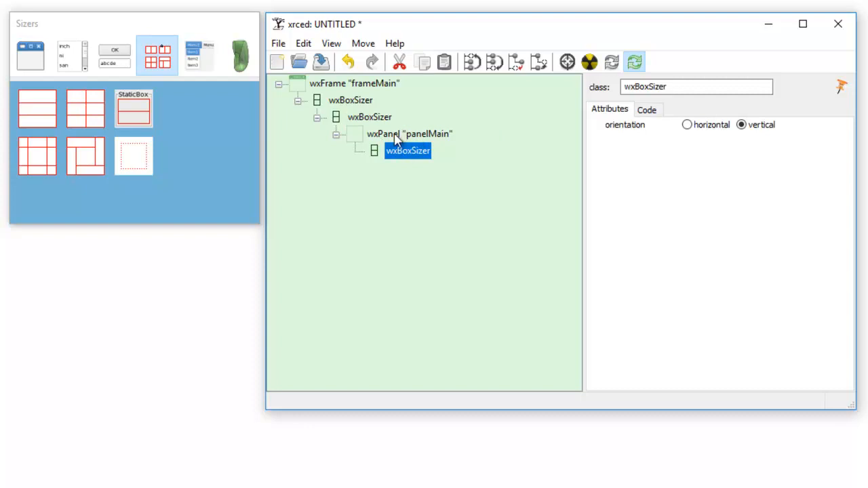
mouse_move(411, 164)
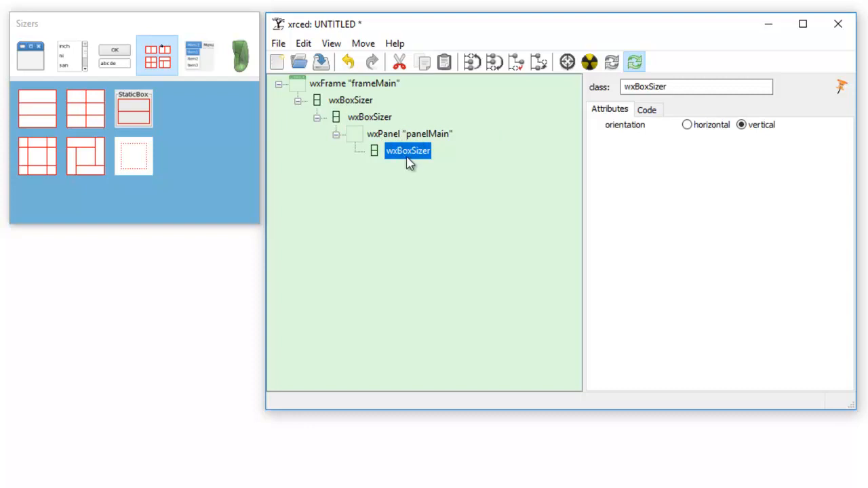
mouse_move(423, 159)
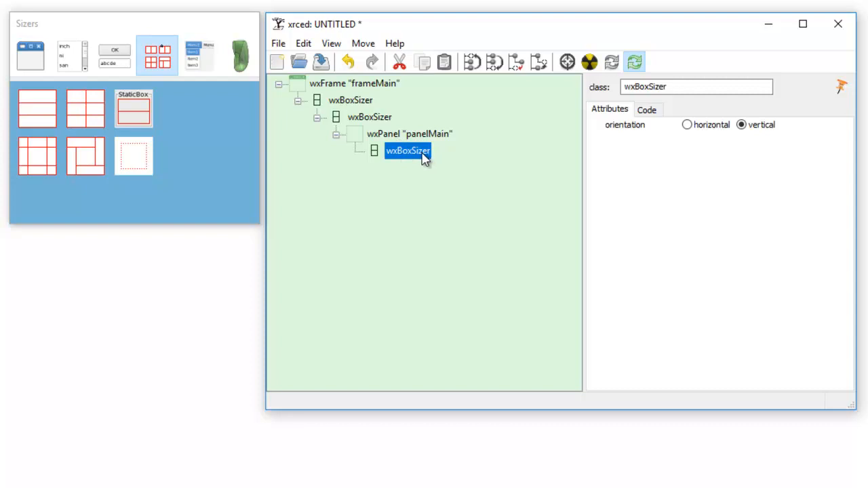
mouse_move(37, 108)
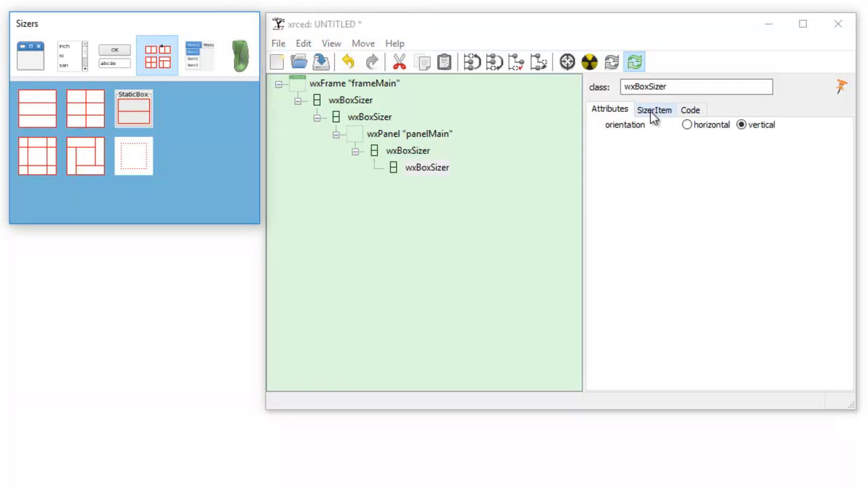
Step: Set the nested sizer under panelMain to proportion 1, border 0 and wxEXPAND
click(654, 110)
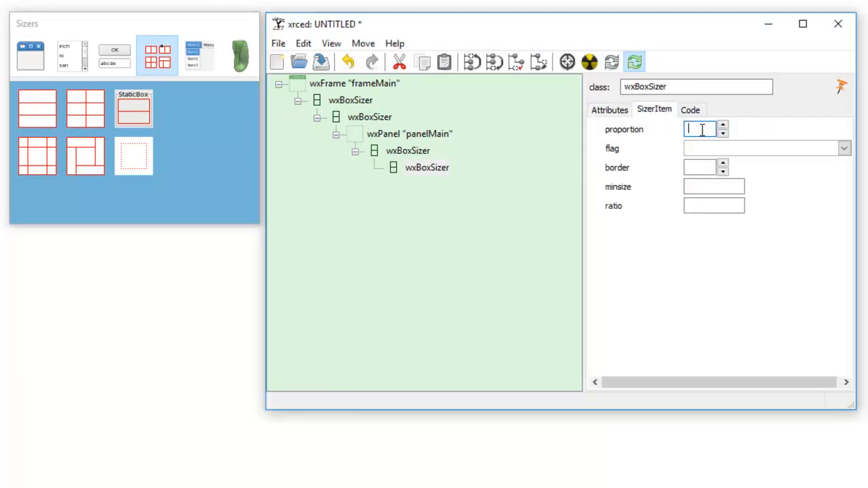
text(1)
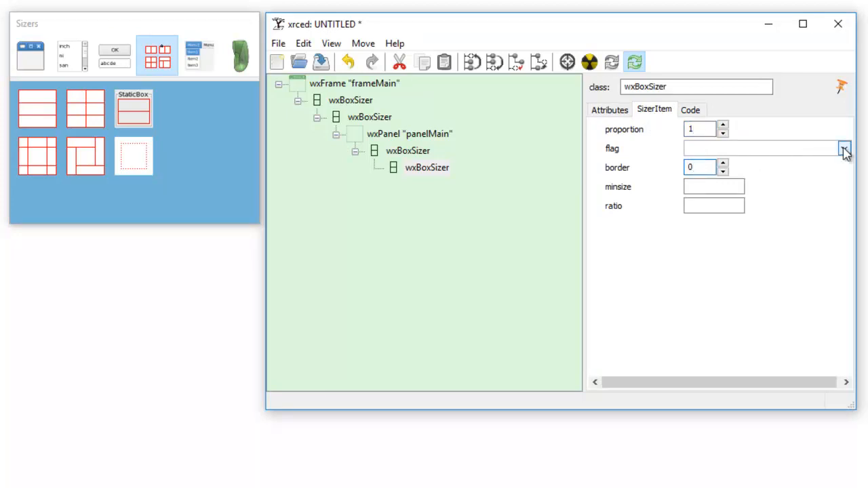
click(845, 148)
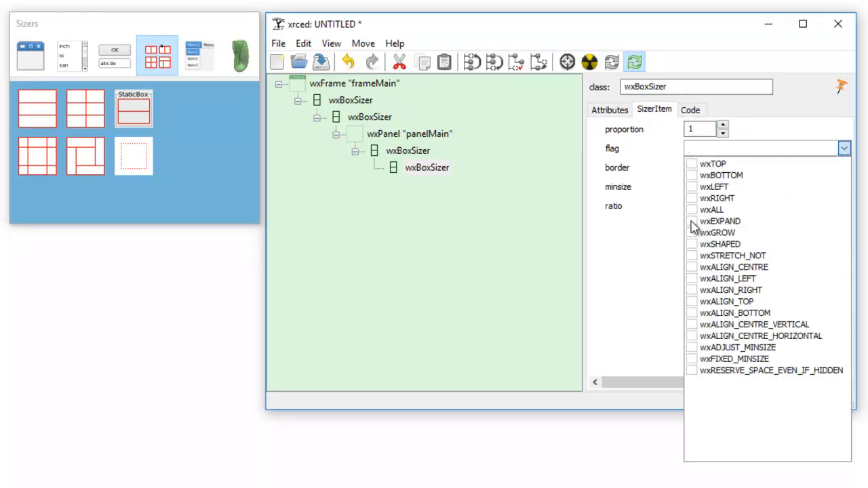
click(692, 221)
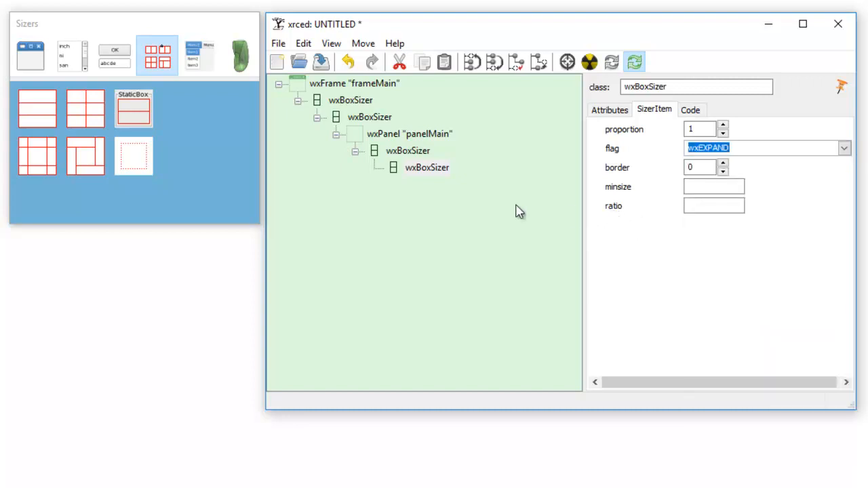
click(427, 167)
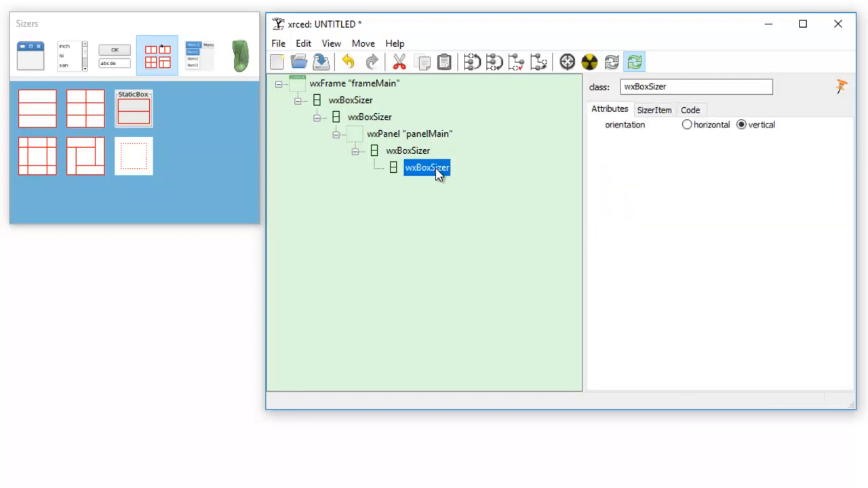
mouse_move(378, 124)
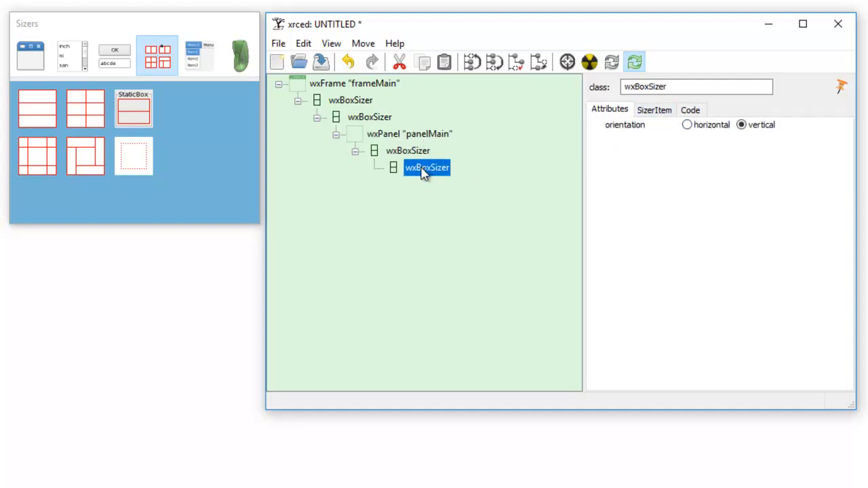
mouse_move(534, 143)
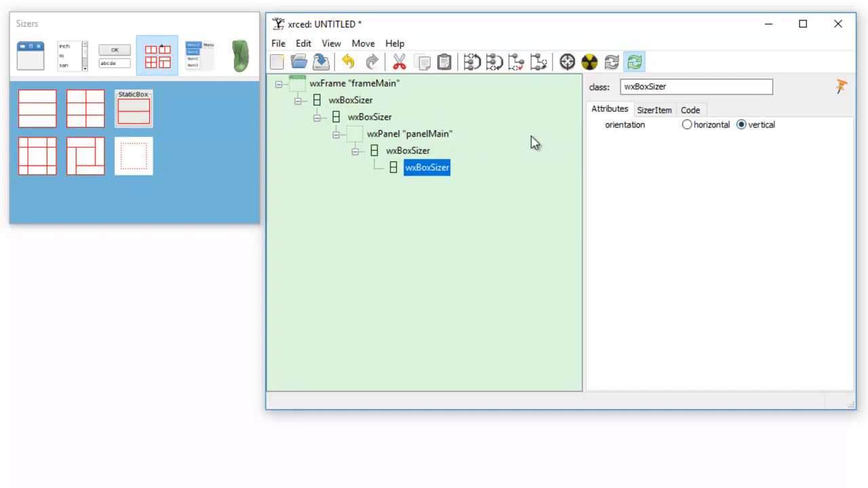
click(408, 151)
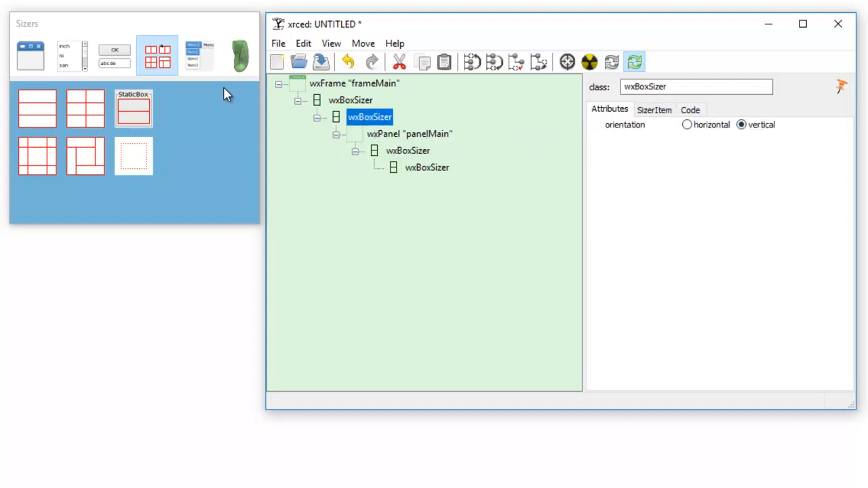
click(350, 100)
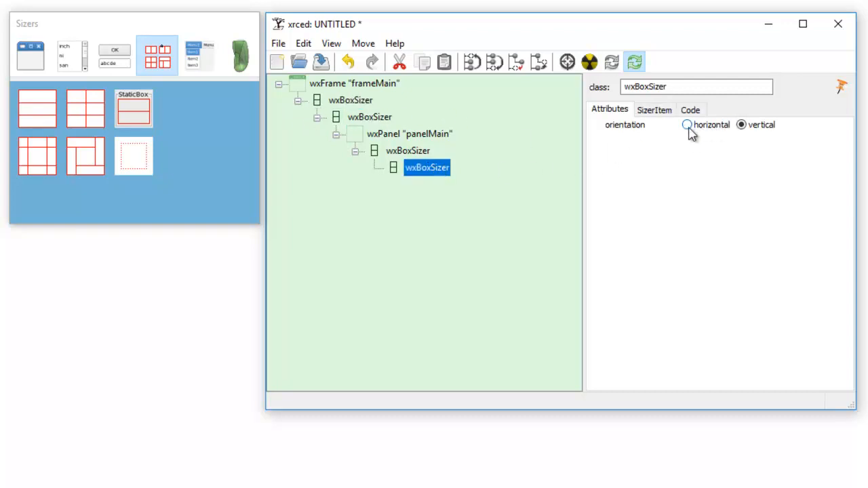
click(687, 125)
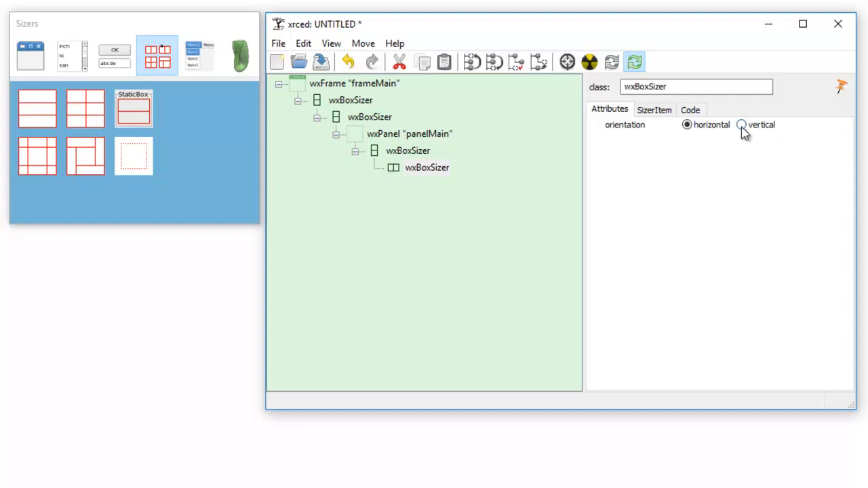
click(741, 124)
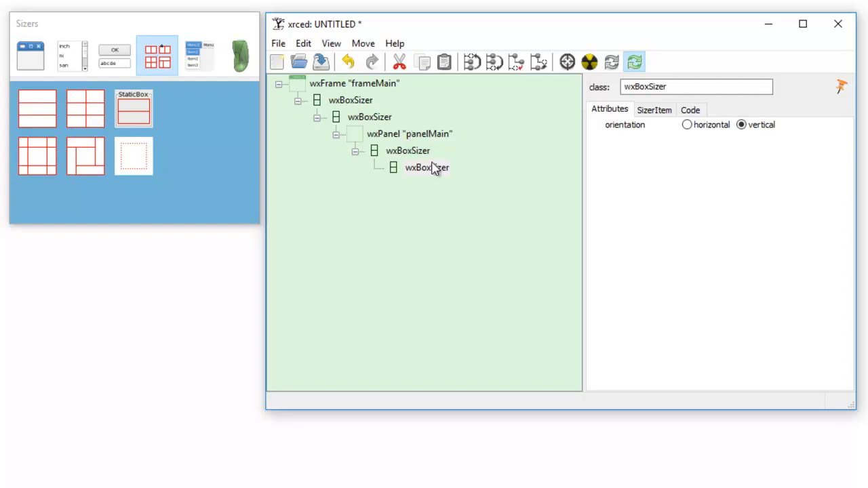
click(426, 168)
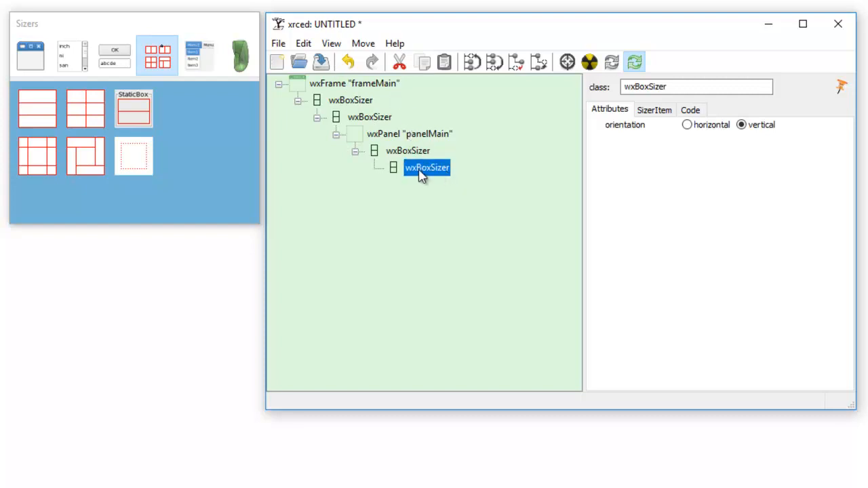
mouse_move(440, 340)
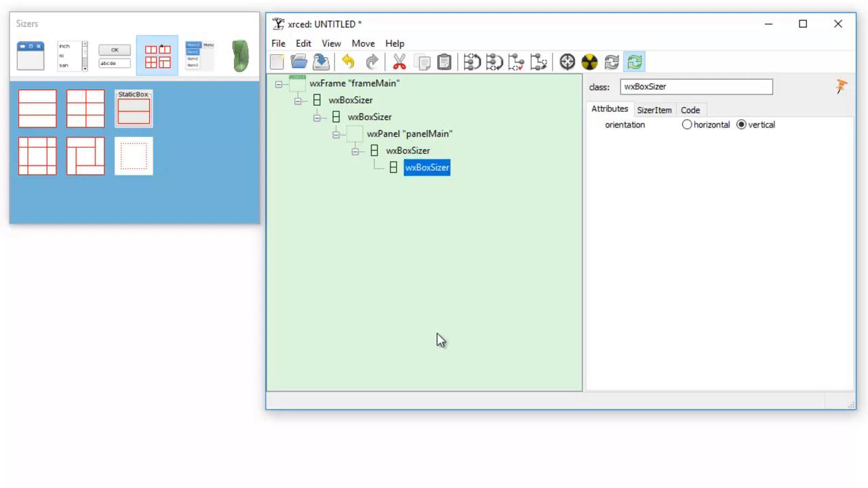
mouse_move(417, 178)
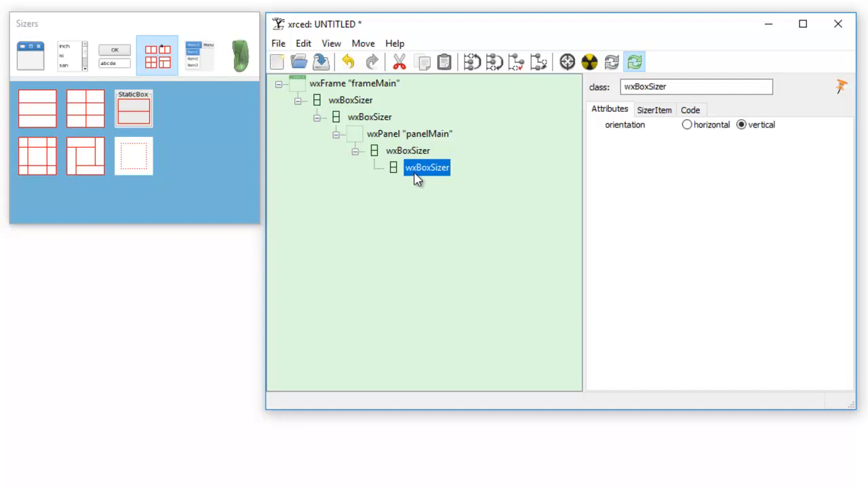
mouse_move(427, 180)
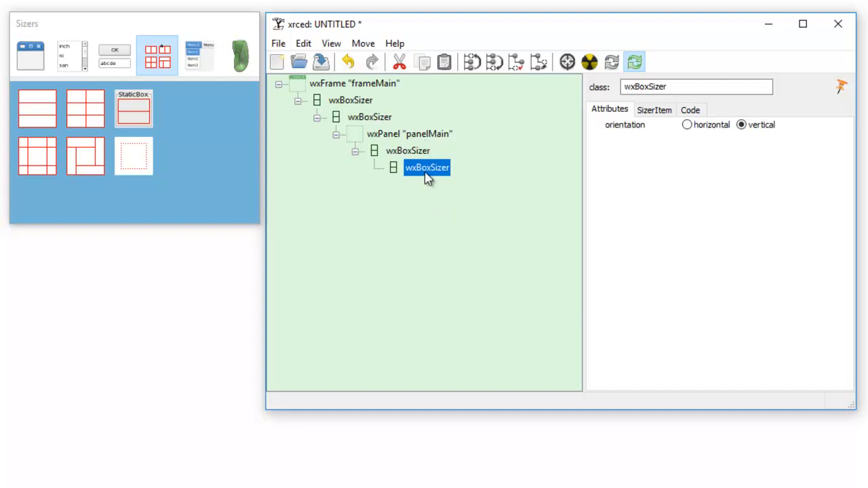
mouse_move(298, 62)
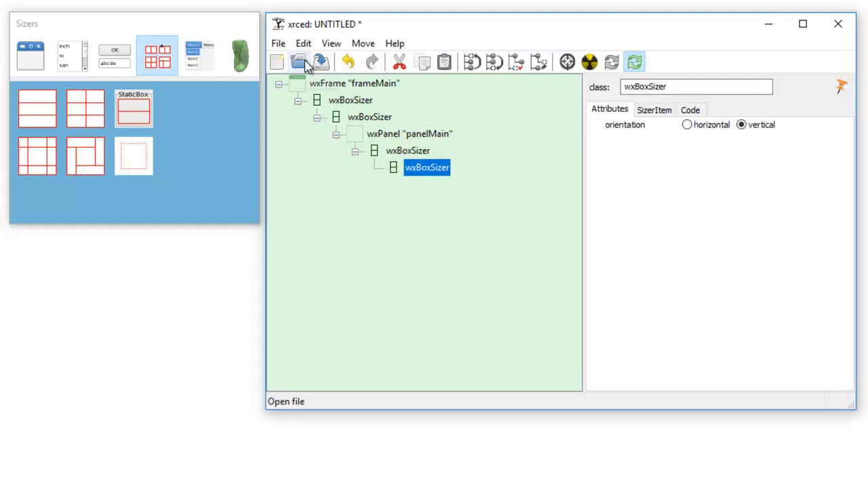
Step: Save the project from the toolbar under the file name 'frame-template'
click(298, 62)
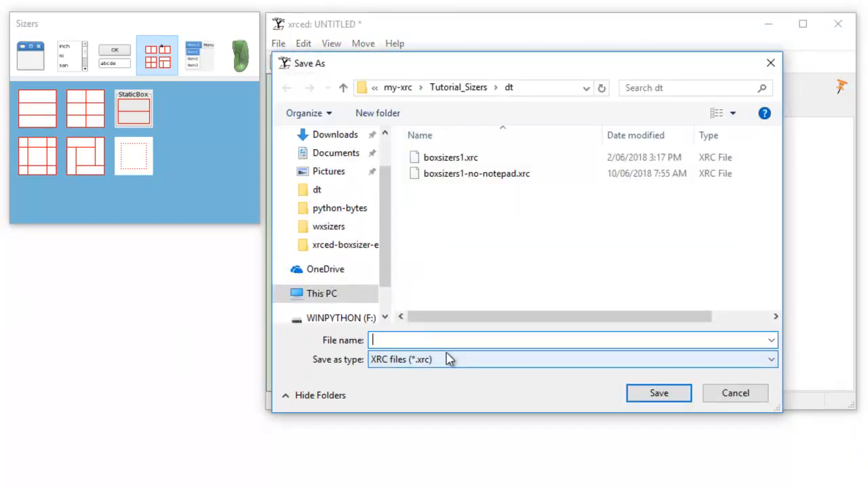
text(frame)
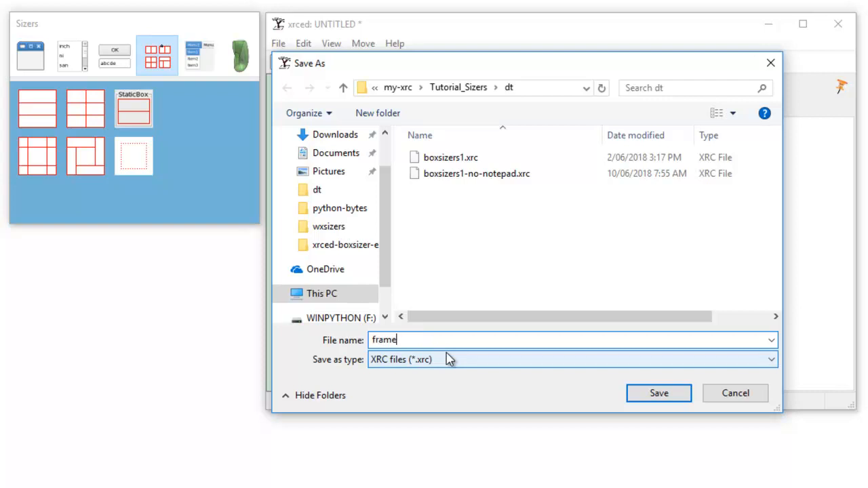
text(-templ)
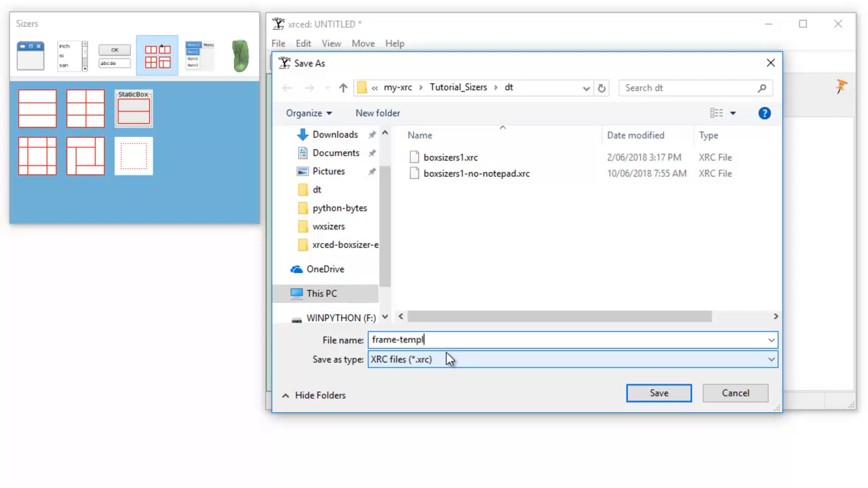
text(ate)
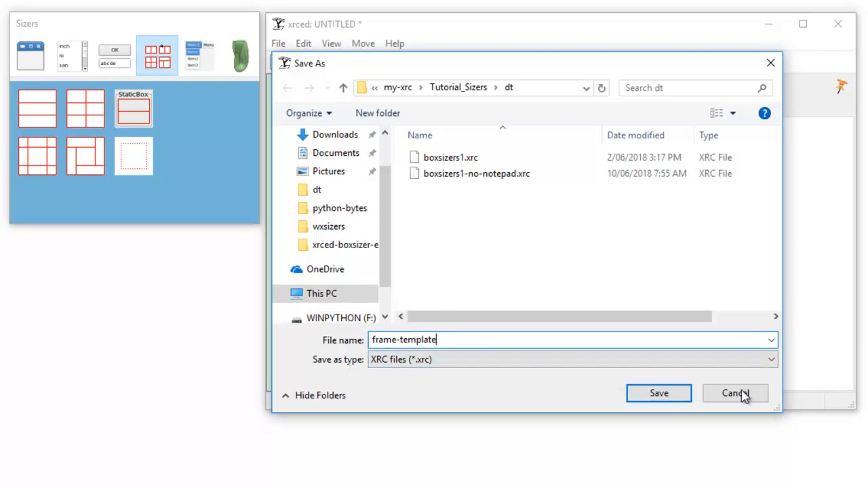
mouse_move(659, 394)
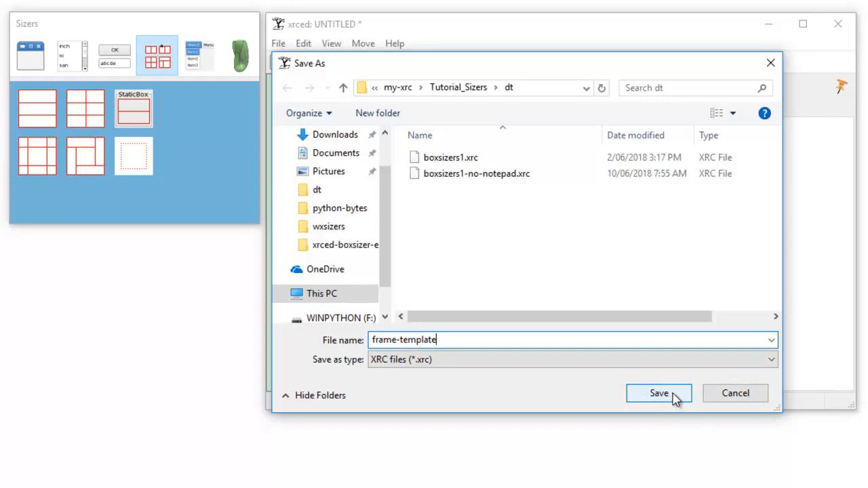
click(658, 393)
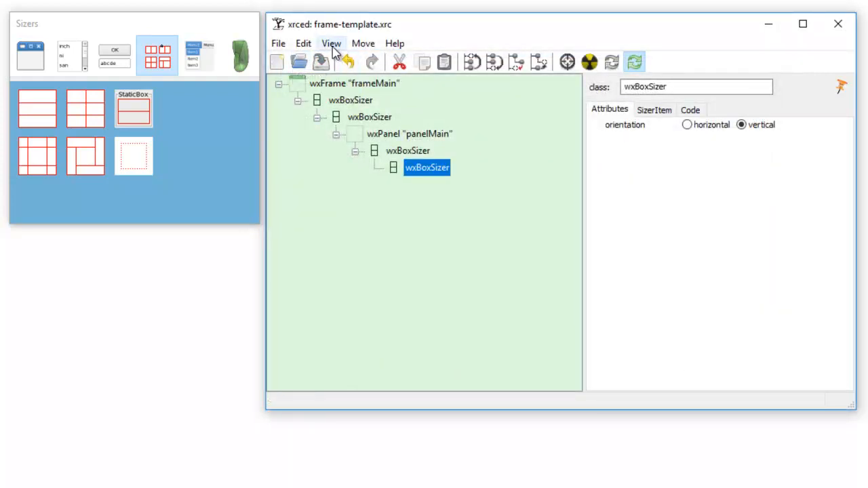
Step: Open XRCed's View menu with its viewing and testing options
click(331, 43)
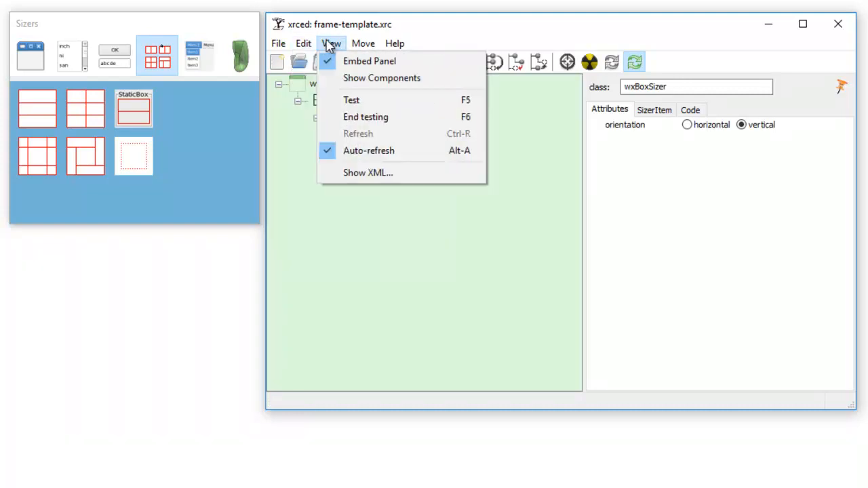
mouse_move(352, 100)
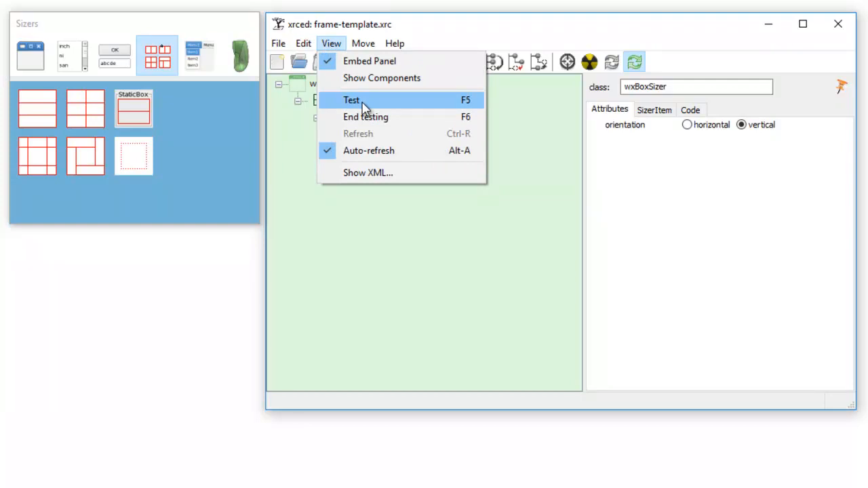
mouse_move(344, 55)
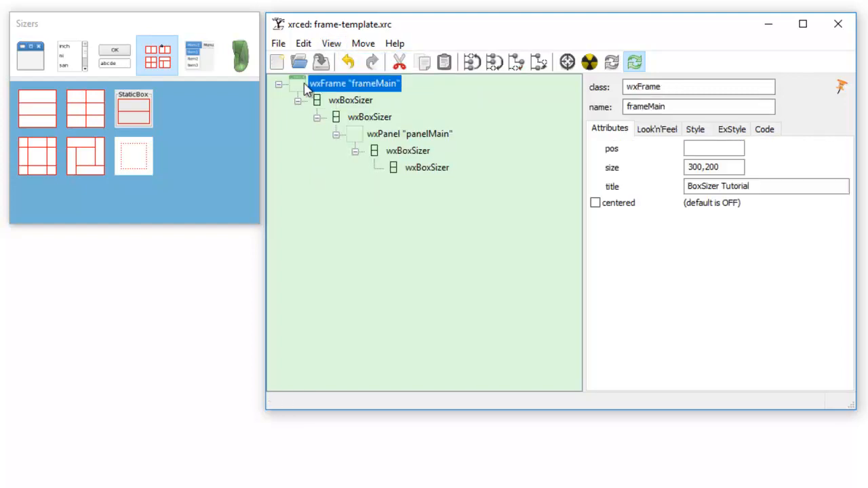
mouse_move(333, 92)
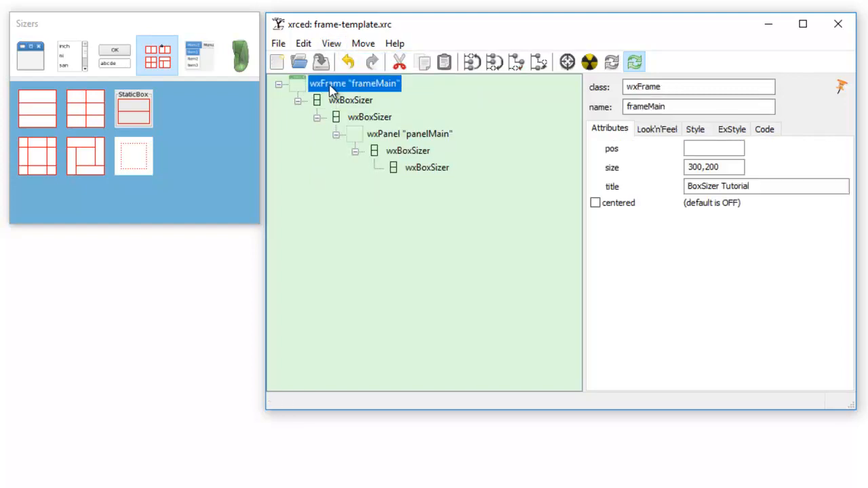
mouse_move(393, 134)
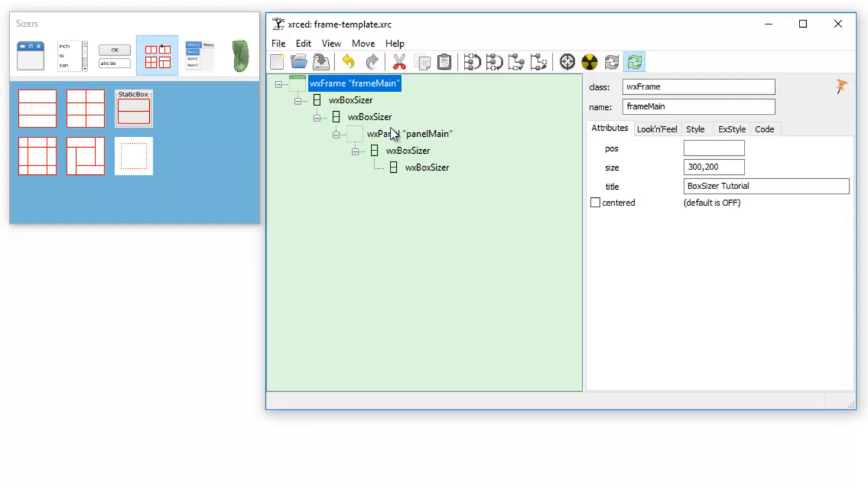
mouse_move(332, 179)
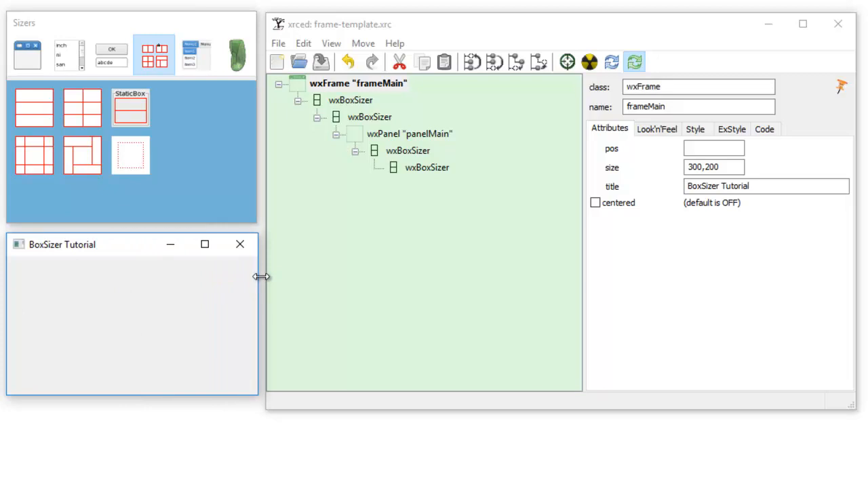
mouse_move(384, 34)
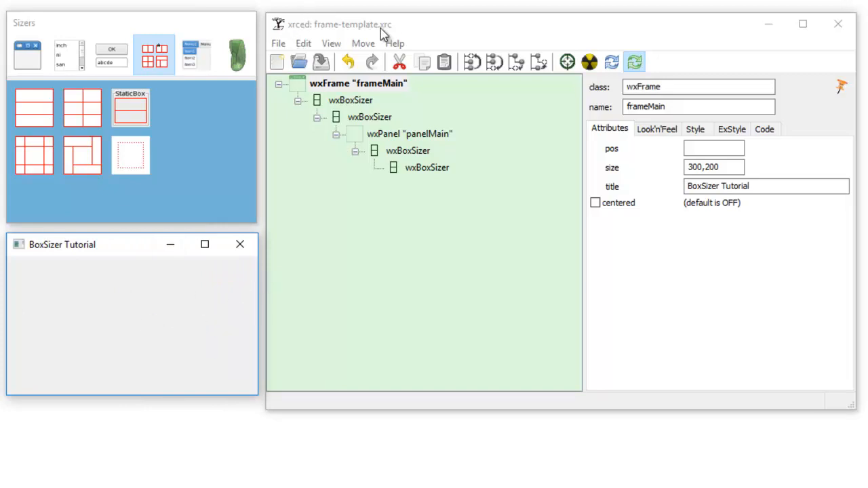
mouse_move(379, 35)
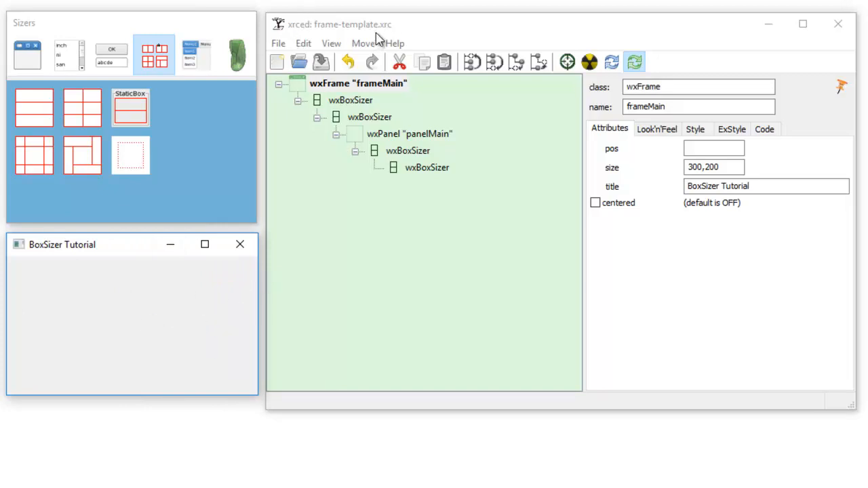